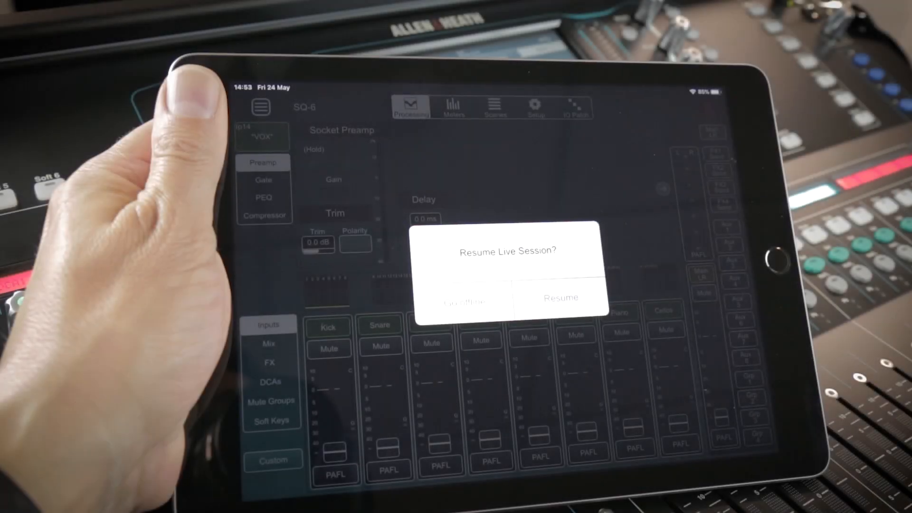
# Step: Go offline on the SQ-6 show and browse the output patching grid
pyautogui.click(463, 300)
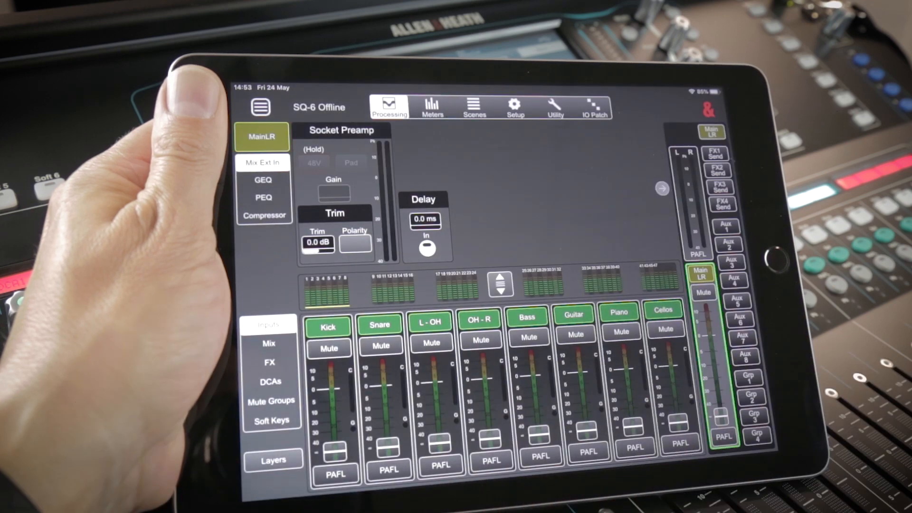
pyautogui.click(593, 106)
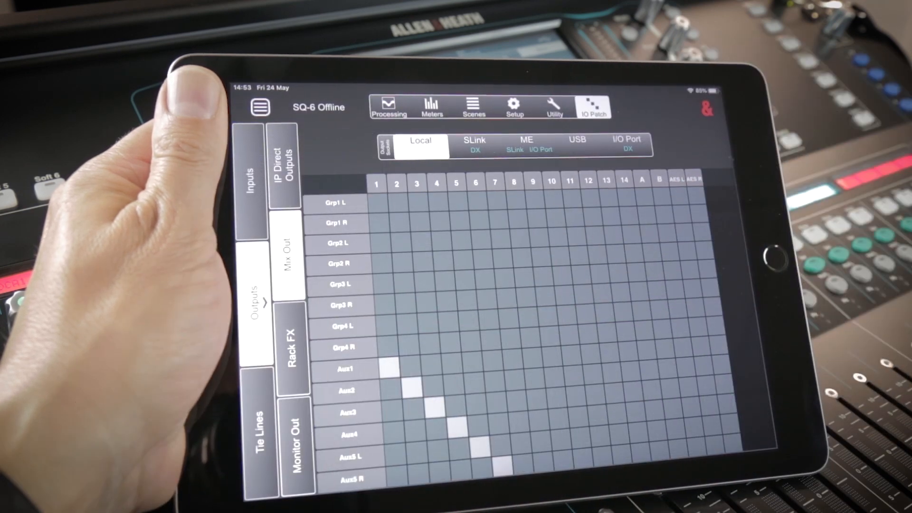
pyautogui.click(388, 104)
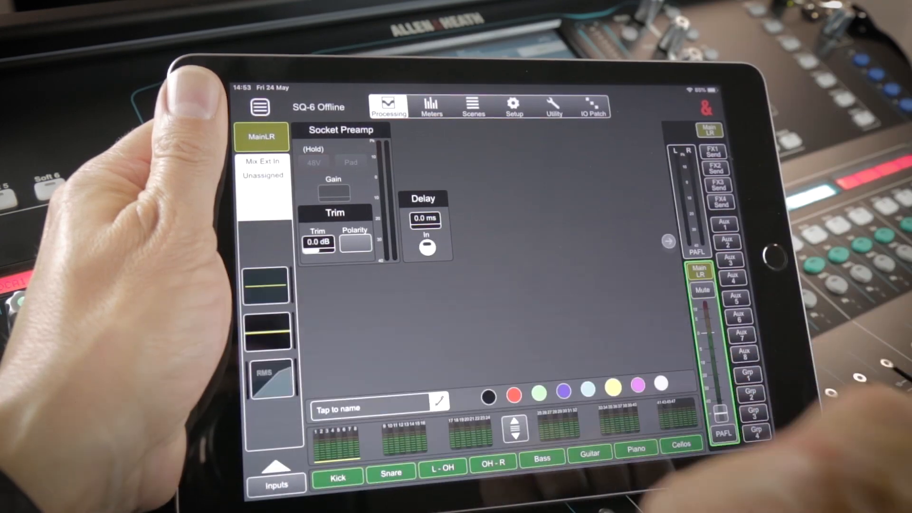
# Step: Open and dismiss the MainLR channel name entry, then reach the show-transfer options
pyautogui.click(361, 409)
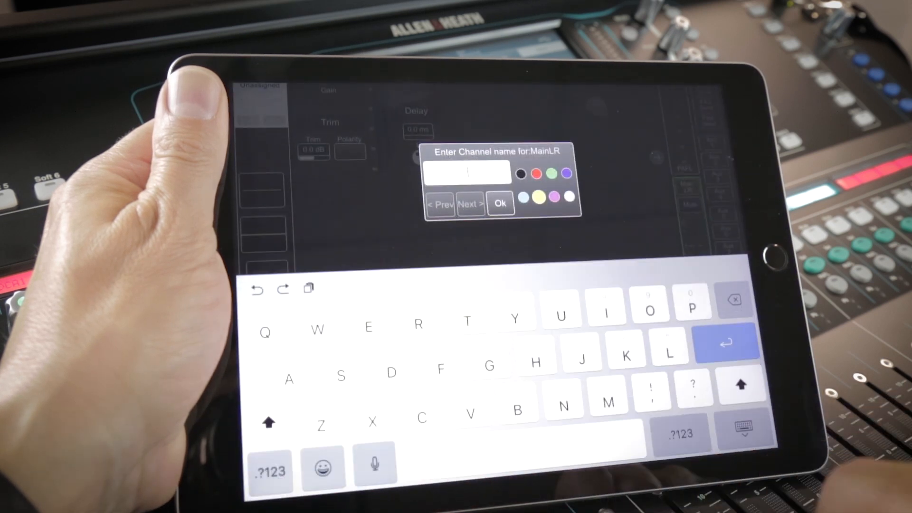
pyautogui.click(500, 204)
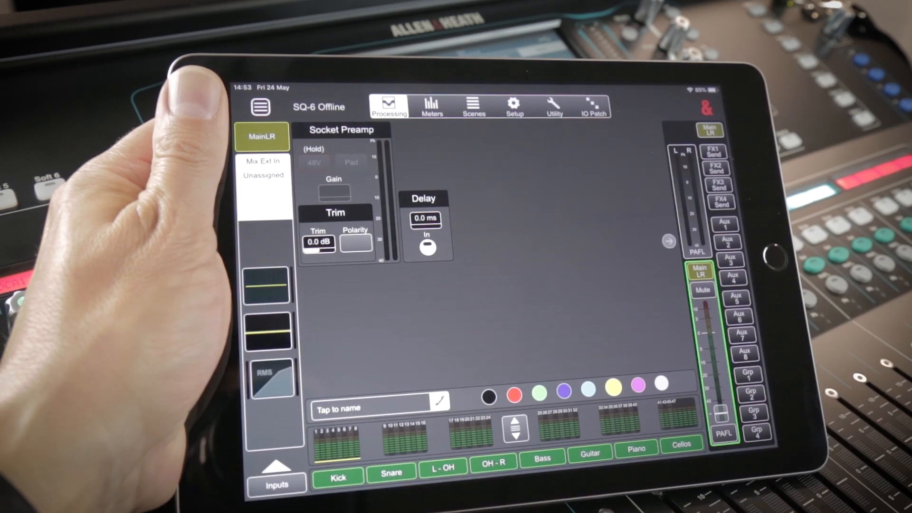
pyautogui.click(474, 103)
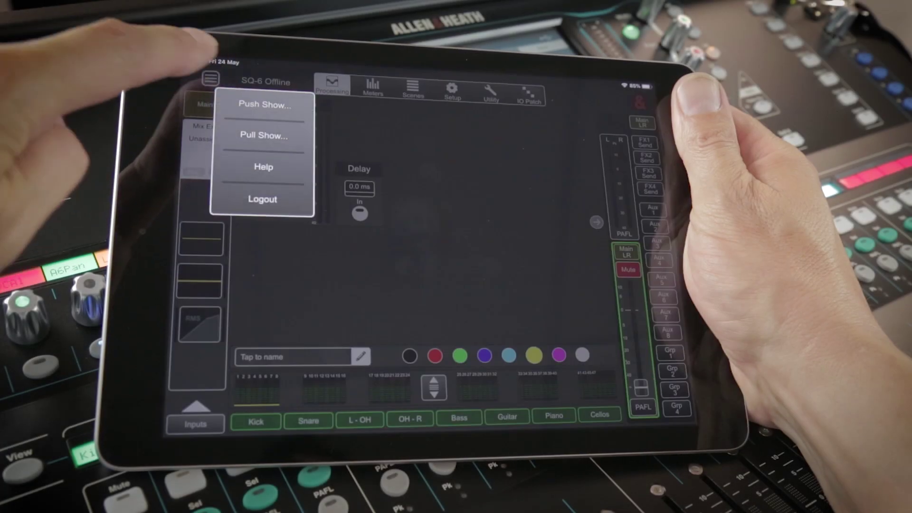
# Step: Push the offline show to the SQ-6, close the Push Complete notice, and go live
pyautogui.click(262, 106)
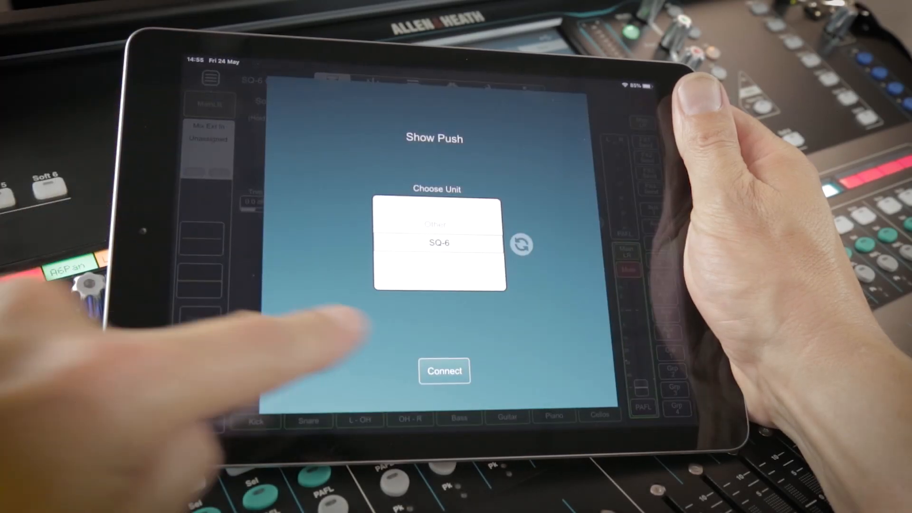
pyautogui.click(443, 370)
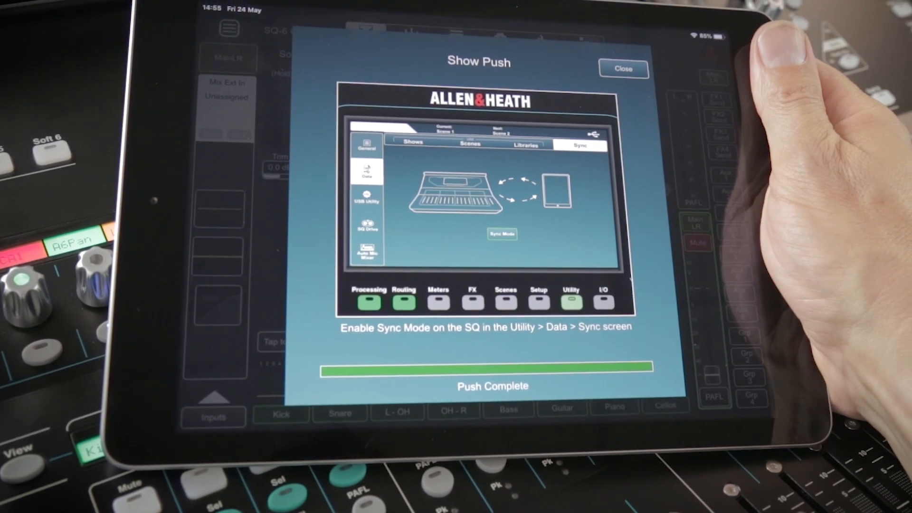
pyautogui.click(622, 68)
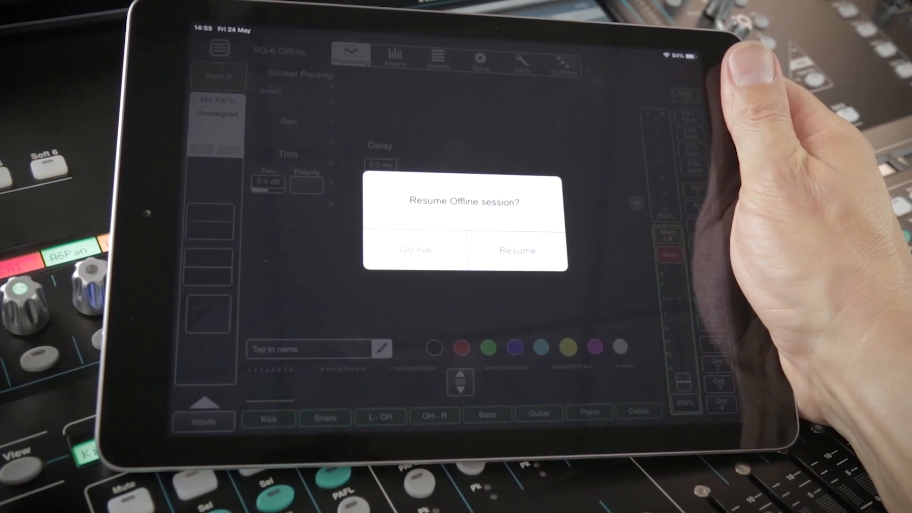
pyautogui.click(415, 249)
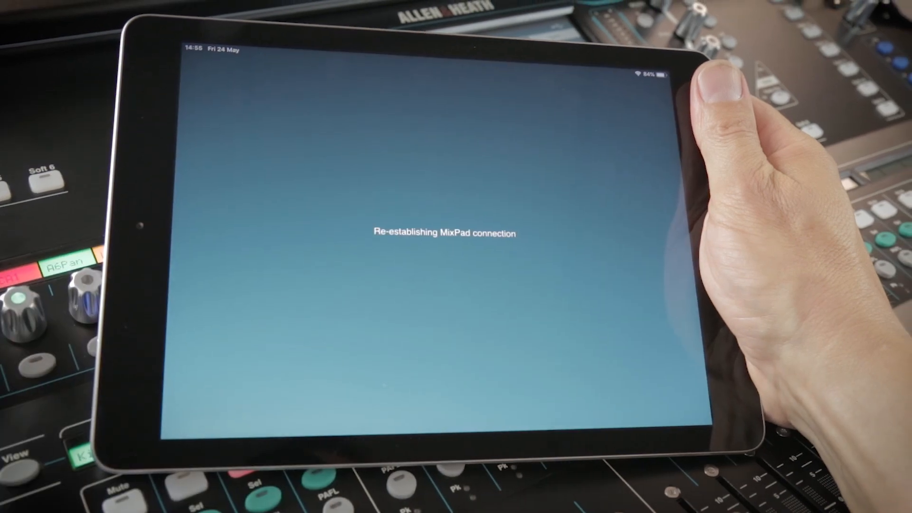